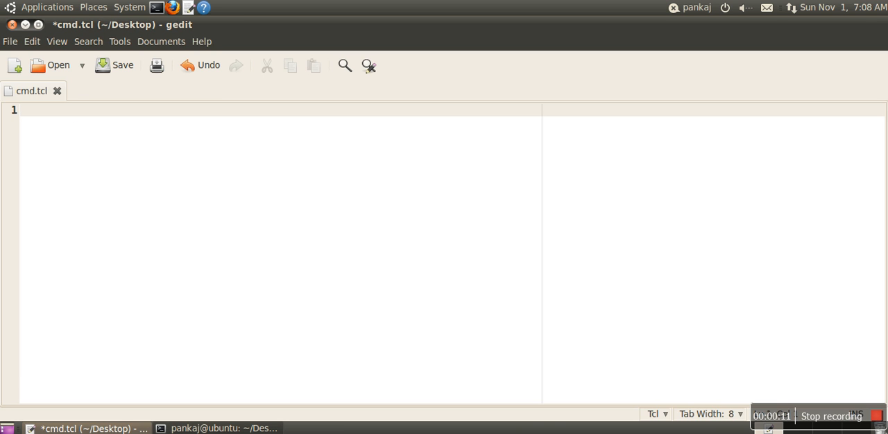
Step: Replace the argc and argv note lines in cmd.tcl with the word 'for'
{"action": "type", "text": "argc"}
{"action": "type", "text": "argv"}
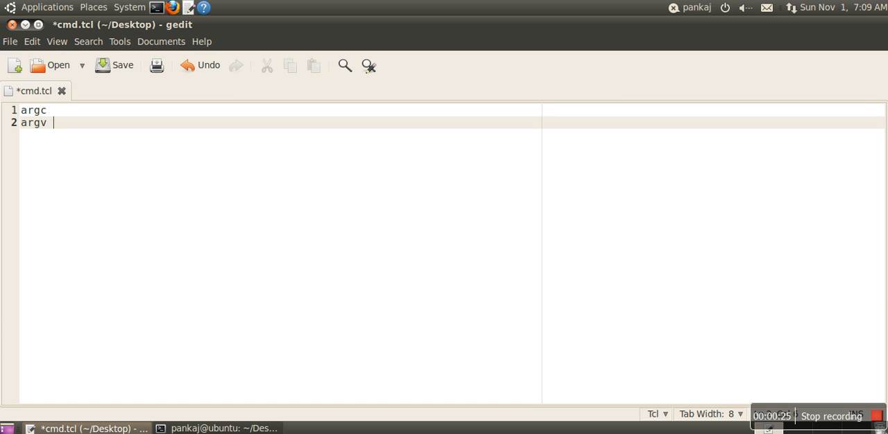
{"action": "key", "text": "ctrl+a"}
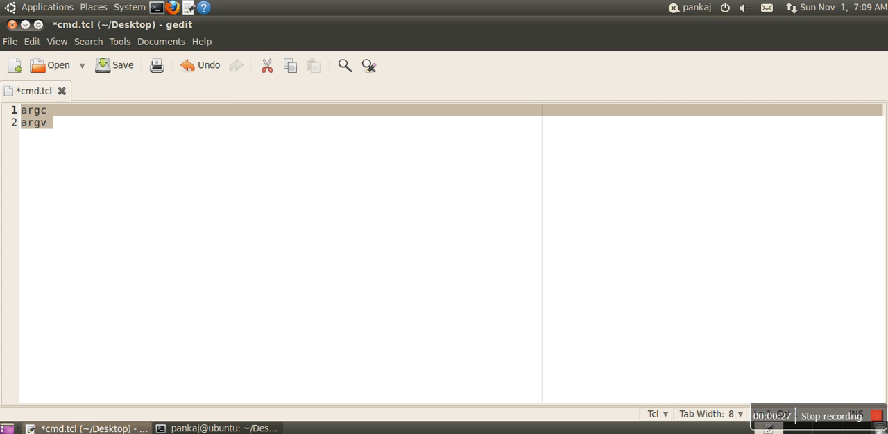
{"action": "type", "text": "for"}
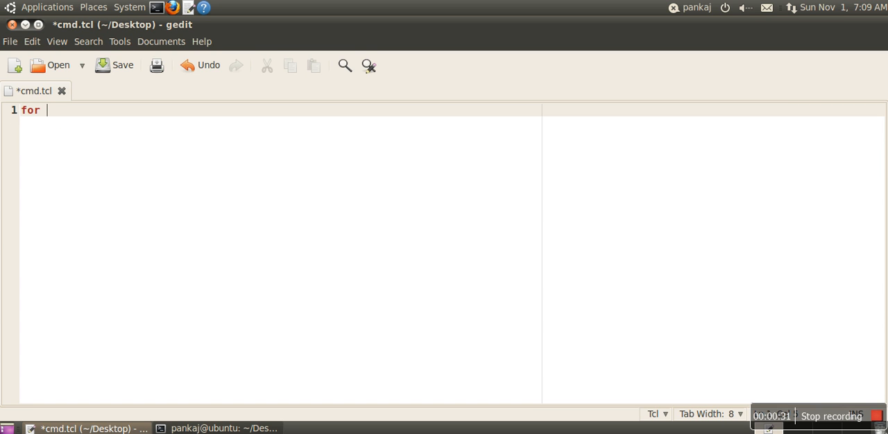
Step: Write the loop header 'for {set i 0} { $i<$argc} {incr i}' with an empty brace pair below
{"action": "type", "text": "{}"}
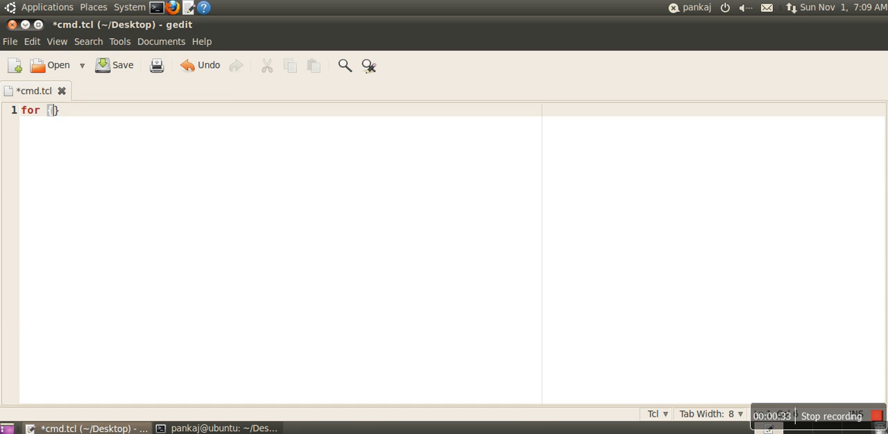
{"action": "type", "text": "set i 0"}
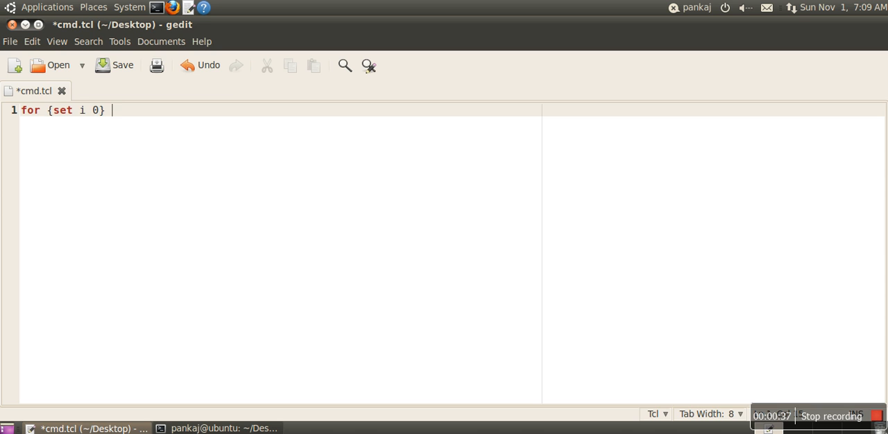
{"action": "type", "text": "{ }"}
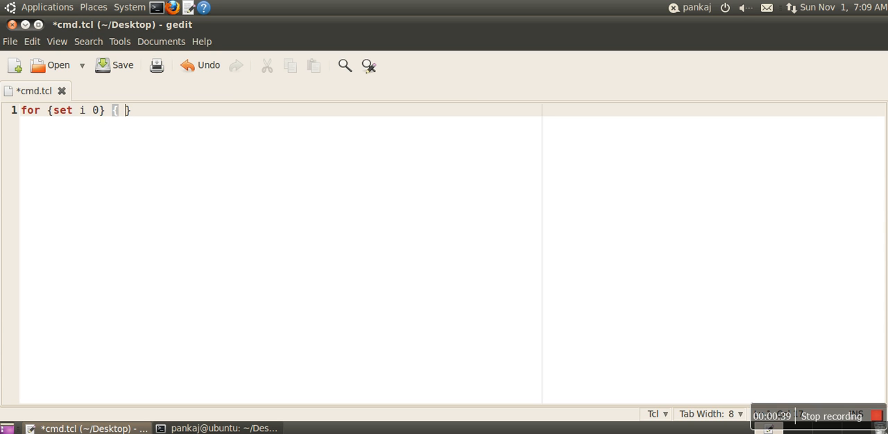
{"action": "type", "text": "$u"}
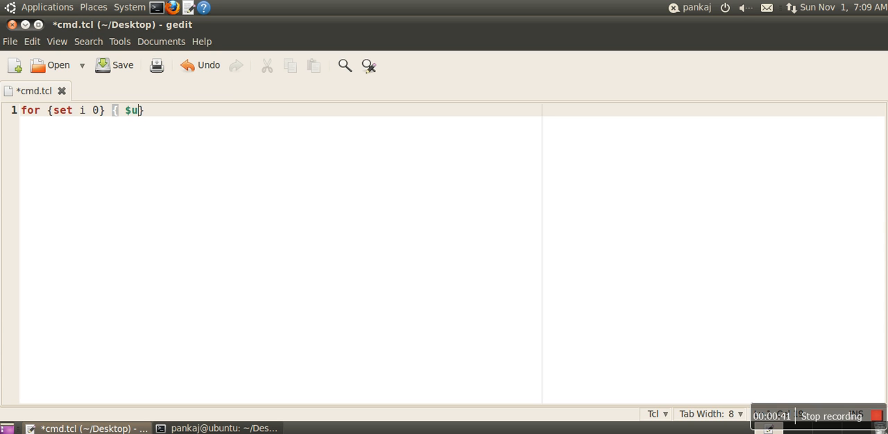
{"action": "key", "text": "BackSpace"}
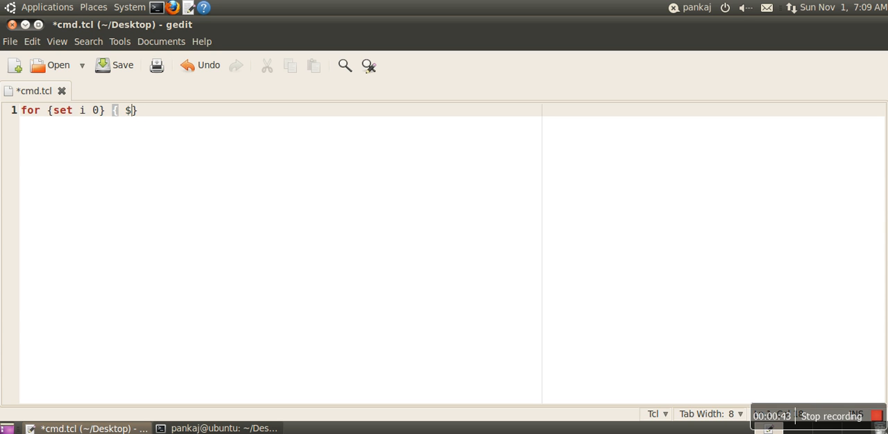
{"action": "type", "text": "i"}
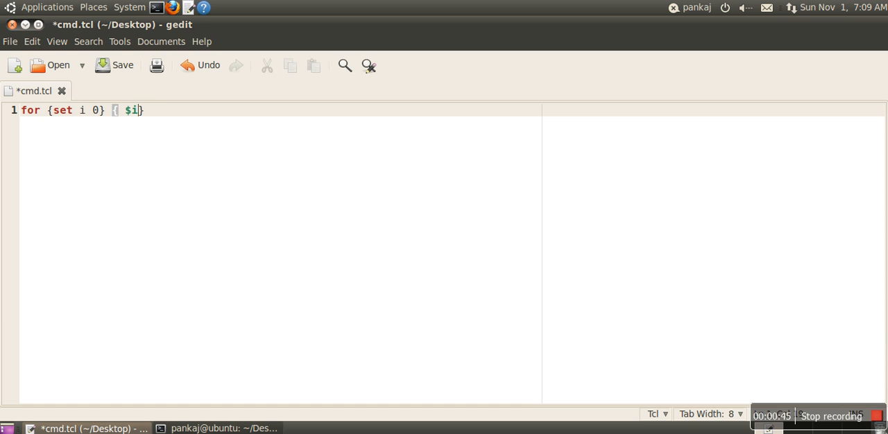
{"action": "type", "text": "<"}
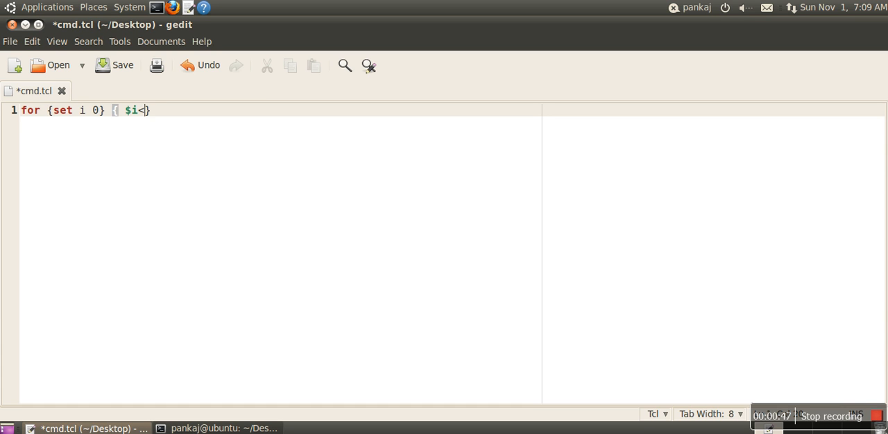
{"action": "type", "text": "$argc"}
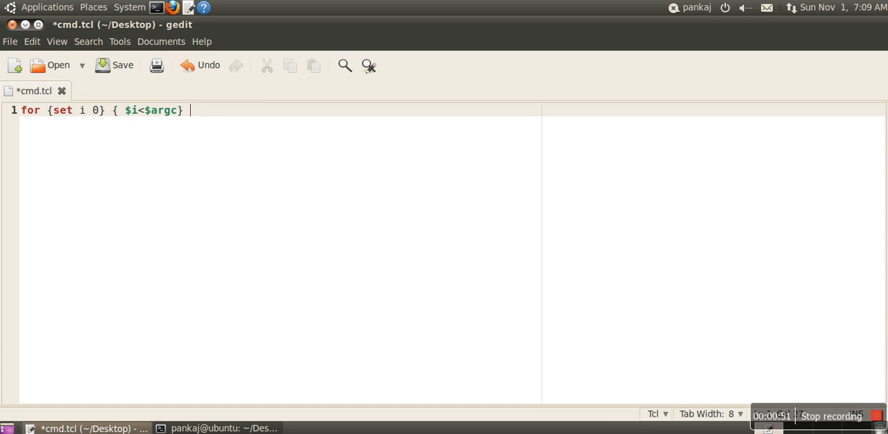
{"action": "type", "text": "{}"}
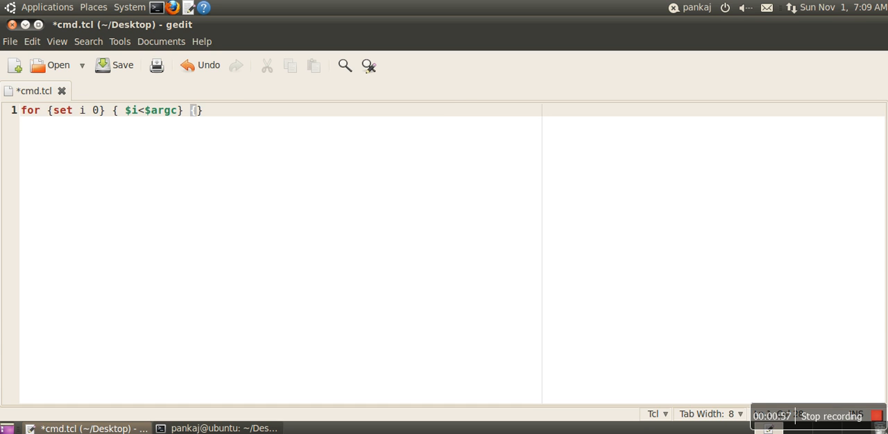
{"action": "type", "text": "incr"}
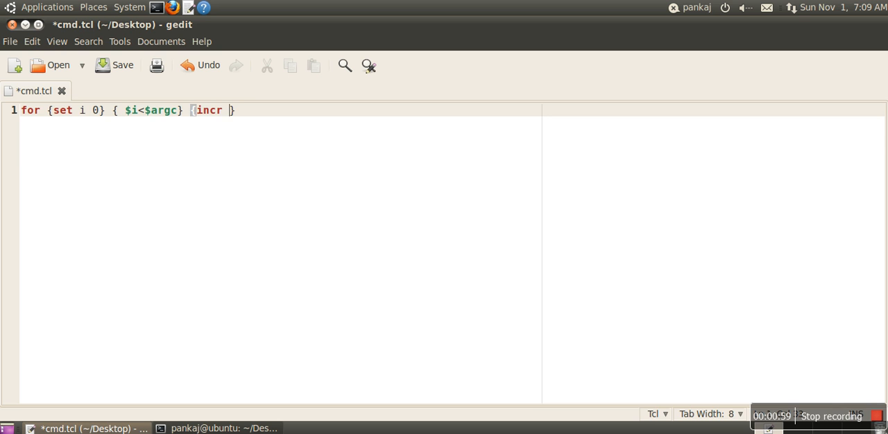
{"action": "type", "text": "i}"}
{"action": "type", "text": "{}"}
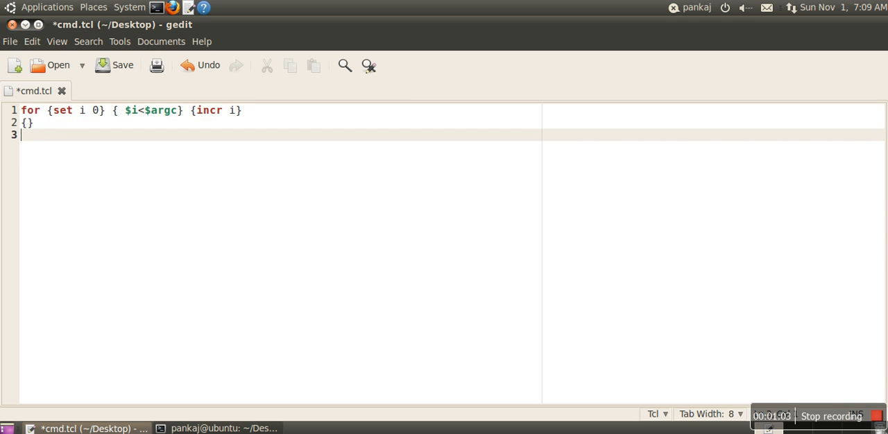
Step: Fill the loop body with 'puts [ lindex $argv $i]' between the braces
{"action": "key", "text": "Return"}
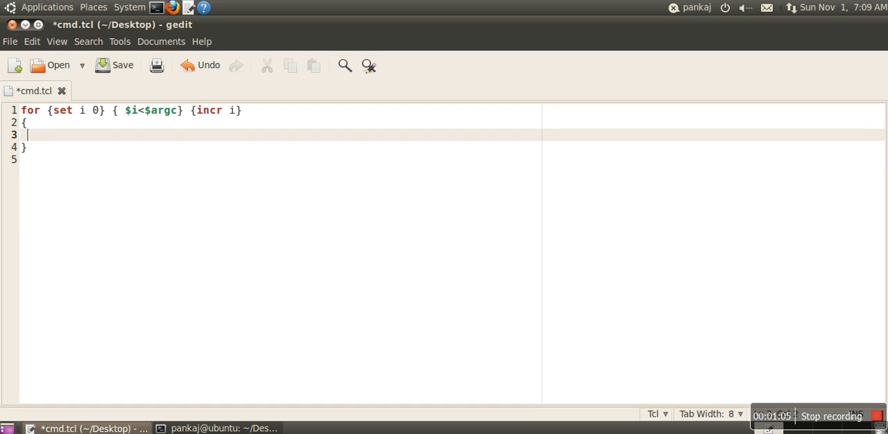
{"action": "type", "text": "puts"}
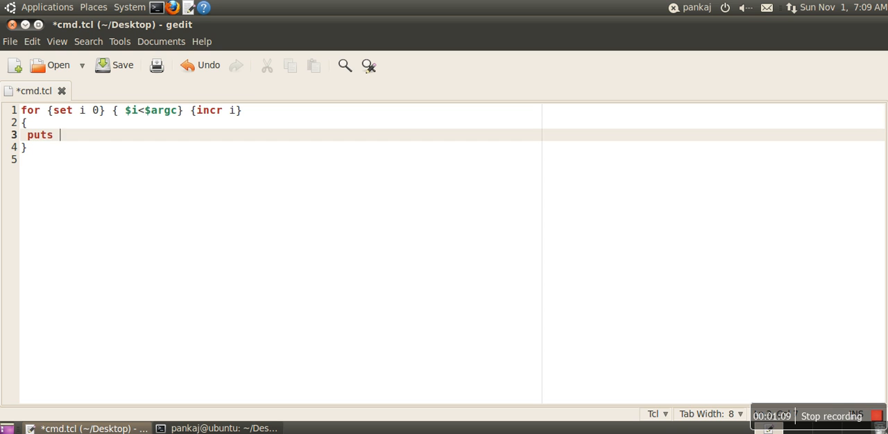
{"action": "type", "text": "$ar"}
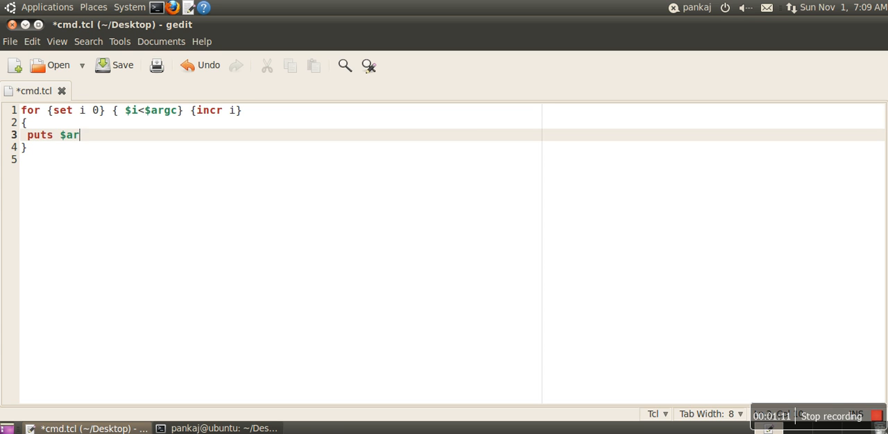
{"action": "type", "text": "gv"}
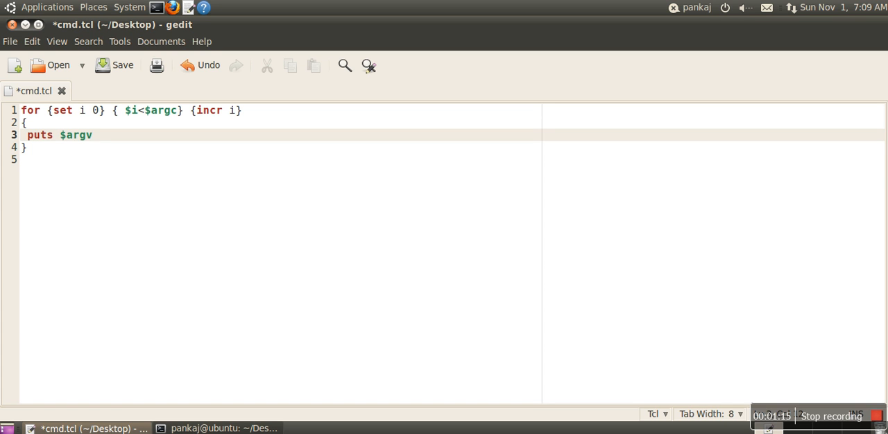
{"action": "left_click", "coordinate": [92, 135]}
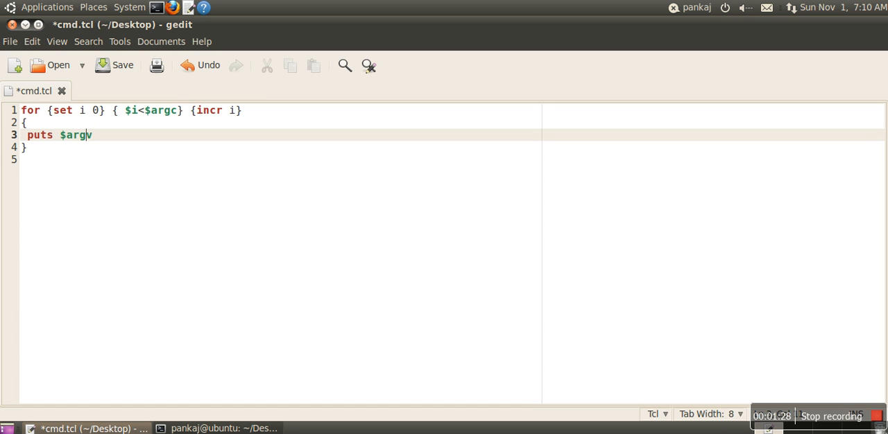
{"action": "type", "text": "["}
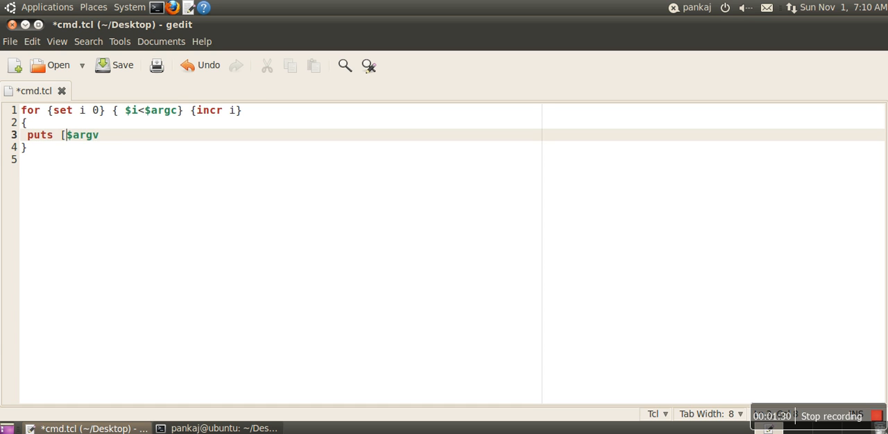
{"action": "type", "text": "lindex"}
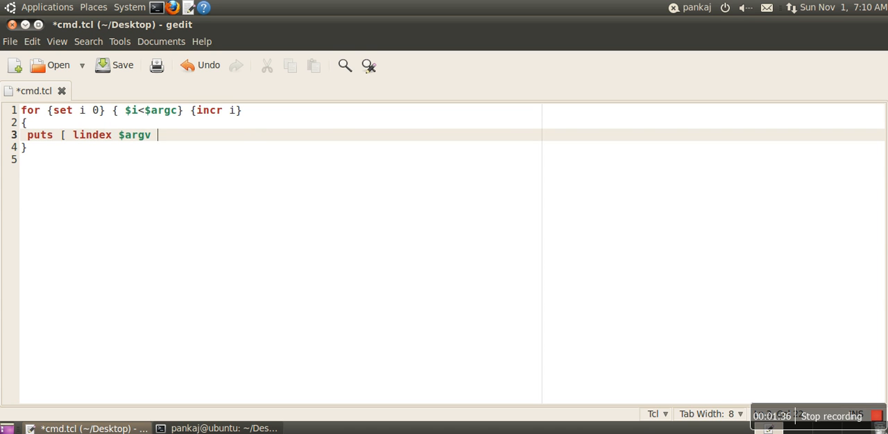
{"action": "type", "text": "$i]"}
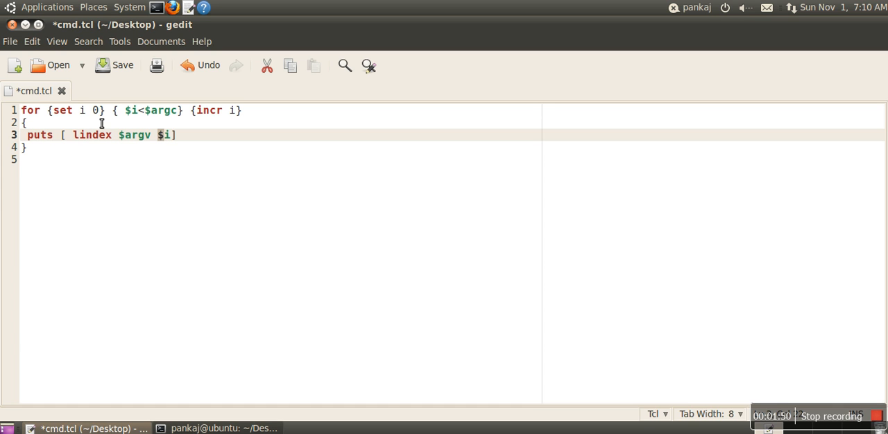
{"action": "mouse_move", "coordinate": [202, 132]}
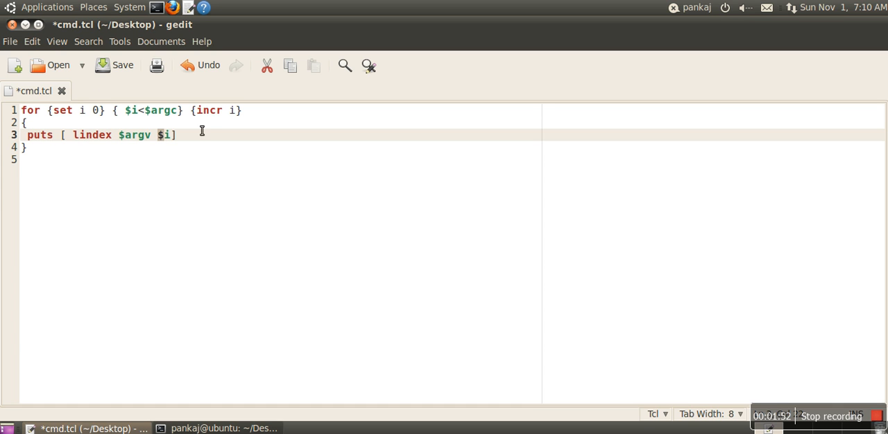
{"action": "mouse_move", "coordinate": [186, 135]}
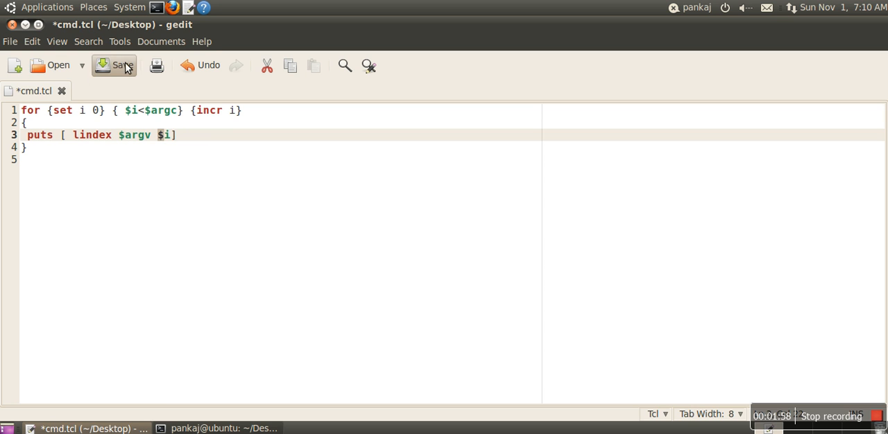
Step: Save cmd.tcl and switch to the terminal at the Desktop prompt
{"action": "left_click", "coordinate": [113, 65]}
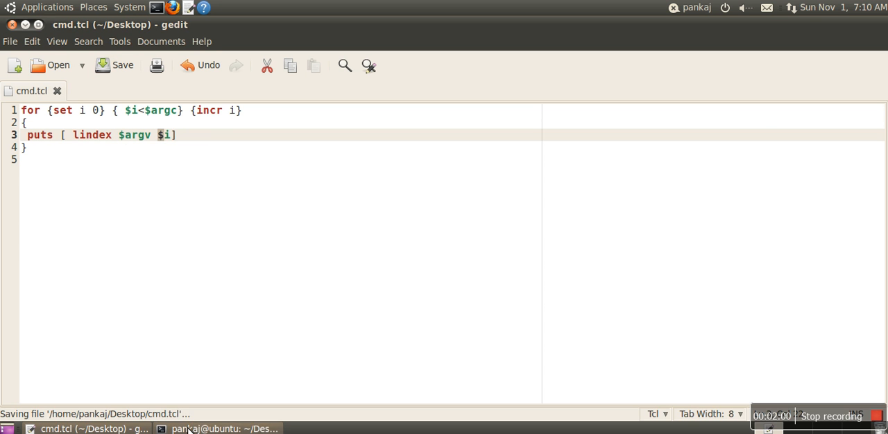
{"action": "left_click", "coordinate": [222, 429]}
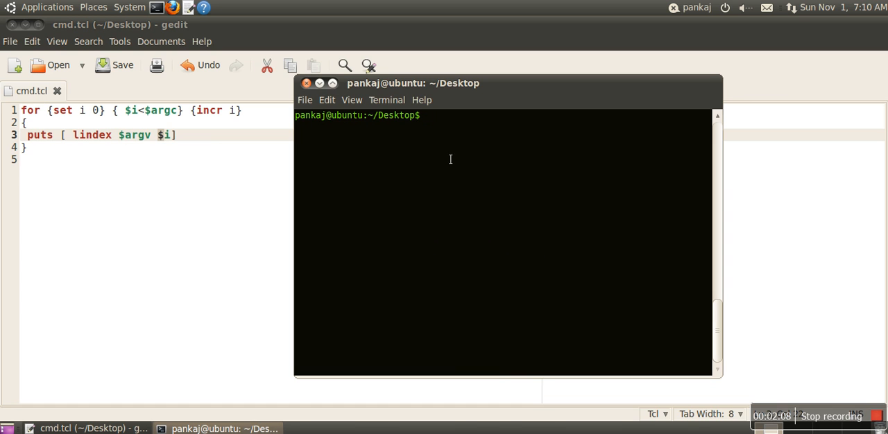
Step: Move the terminal aside and run 'tclsh cmd.tcl john mac'
{"action": "left_click_drag", "start_coordinate": [413, 83], "coordinate": [374, 66]}
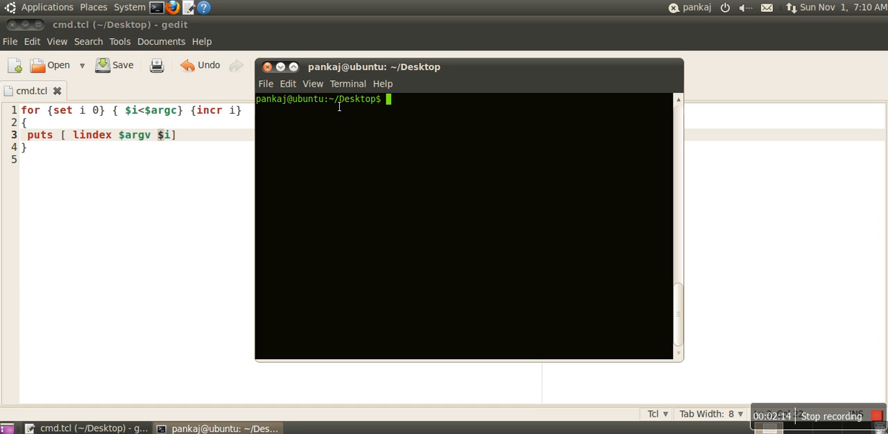
{"action": "type", "text": "t"}
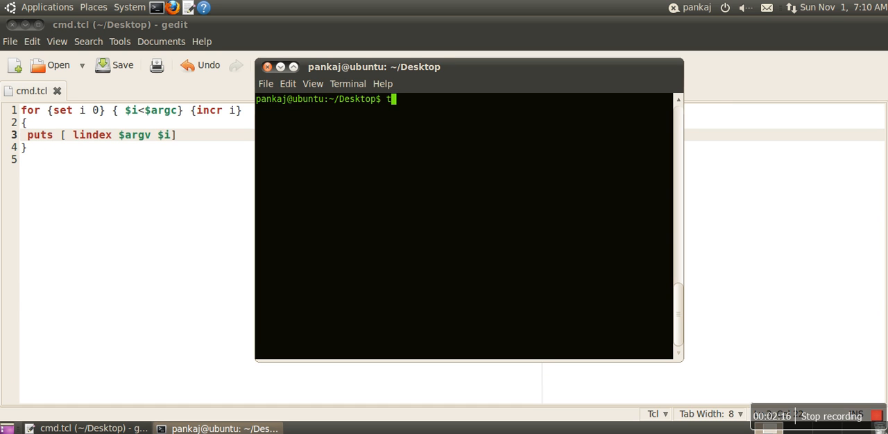
{"action": "type", "text": "clsh"}
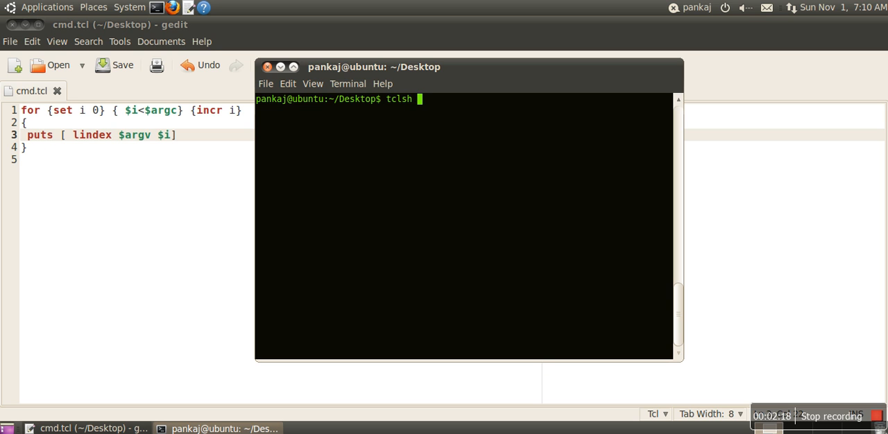
{"action": "type", "text": "cmd"}
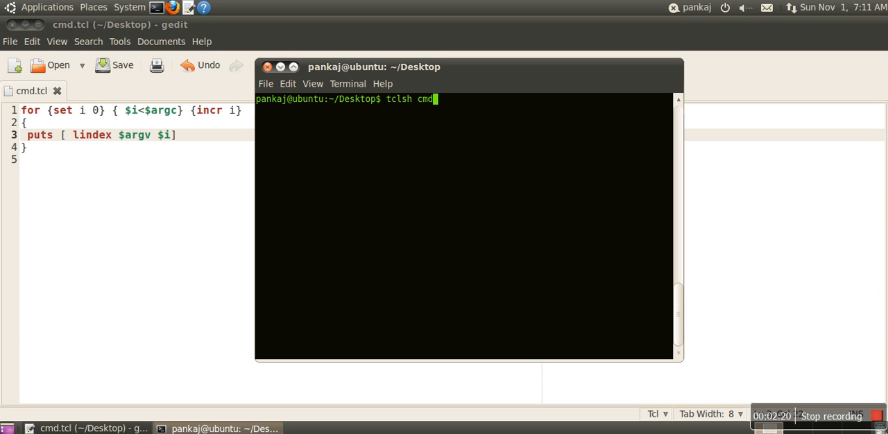
{"action": "type", "text": ".tcl"}
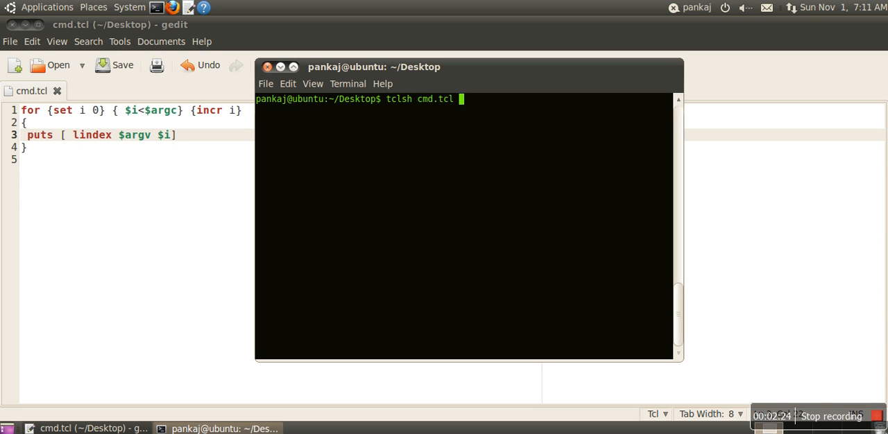
{"action": "type", "text": "j"}
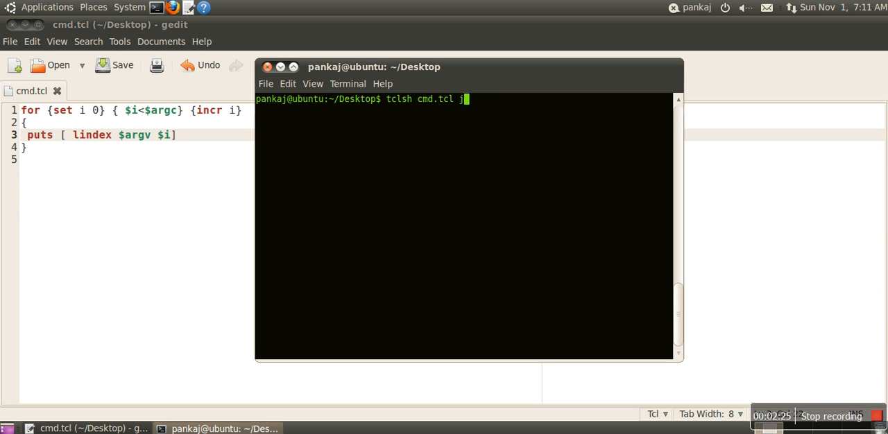
{"action": "type", "text": "ohn mac"}
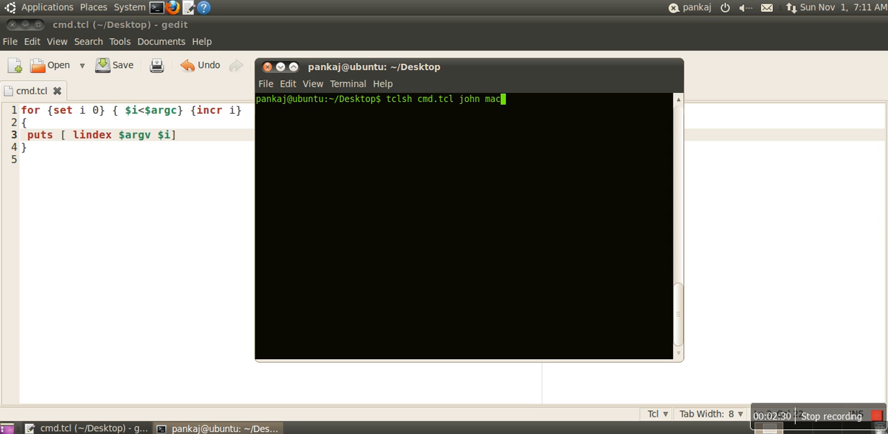
{"action": "key", "text": "Return"}
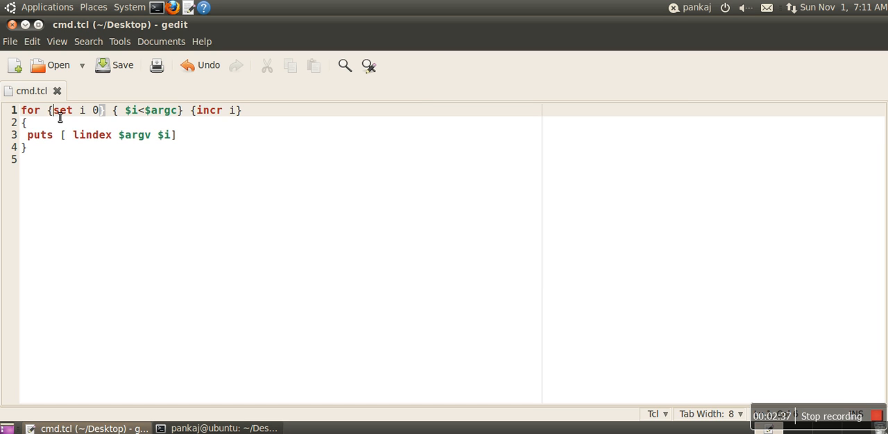
Step: Move the loop's opening brace from its own line onto the end of the for line
{"action": "key", "text": "BackSpace"}
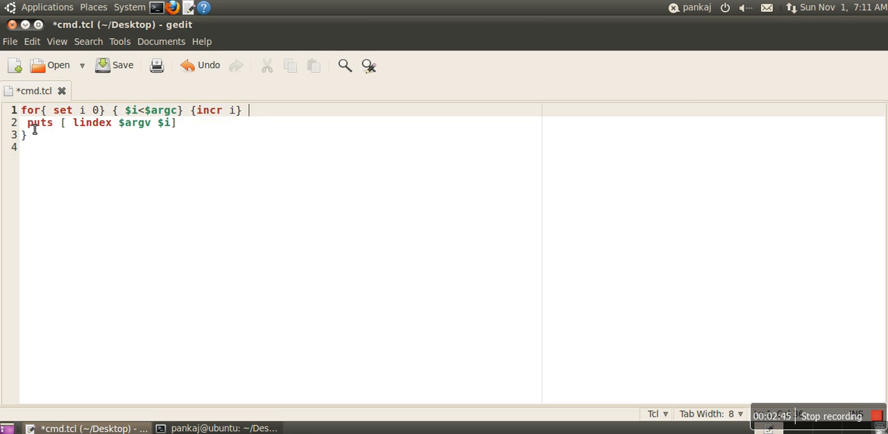
{"action": "type", "text": "{"}
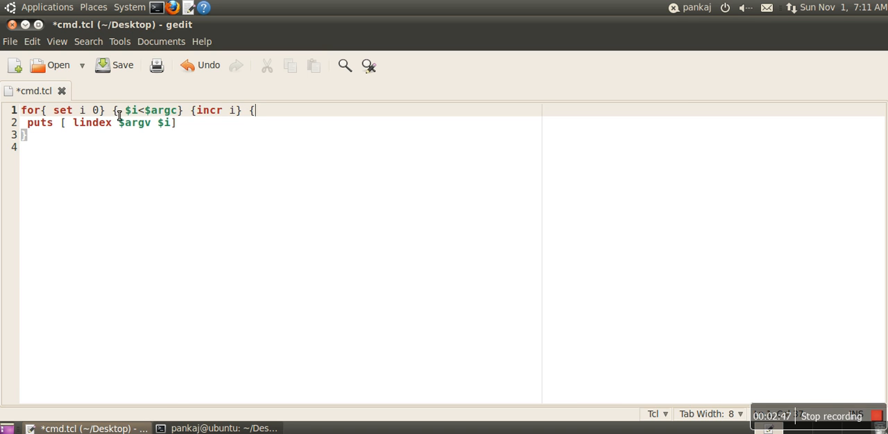
{"action": "left_click", "coordinate": [115, 64]}
{"action": "type", "text": "tclsh cmd.tcl john mac"}
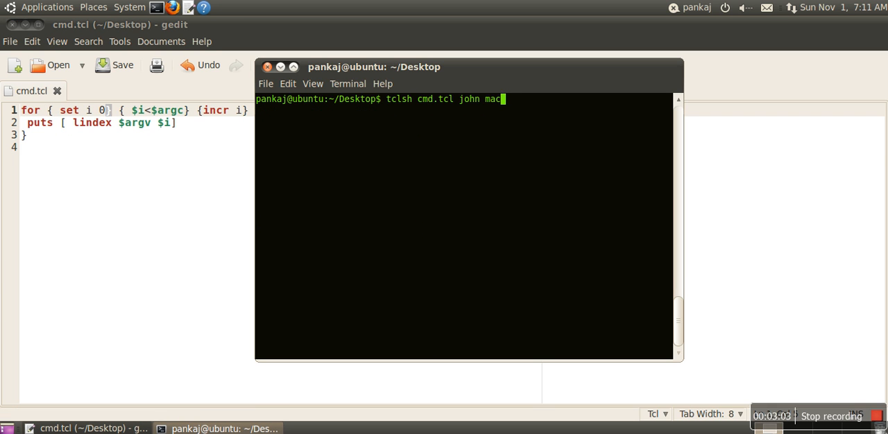
Step: Rerun 'tclsh cmd.tcl john mac' on the revised script
{"action": "key", "text": "Return"}
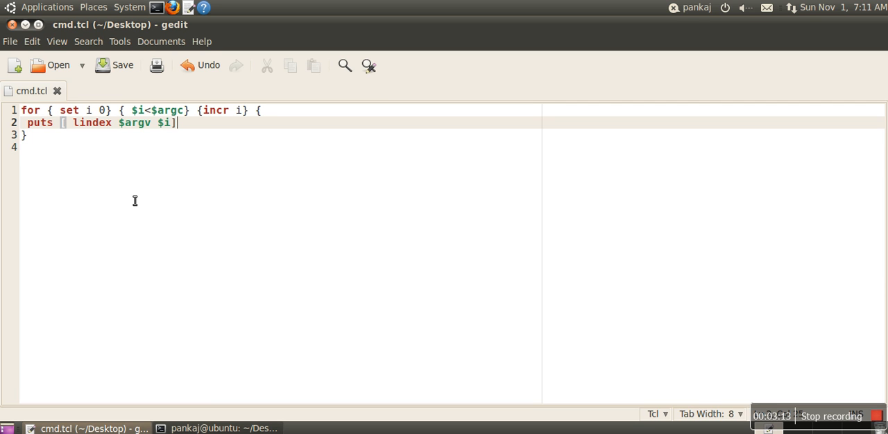
{"action": "mouse_move", "coordinate": [118, 84]}
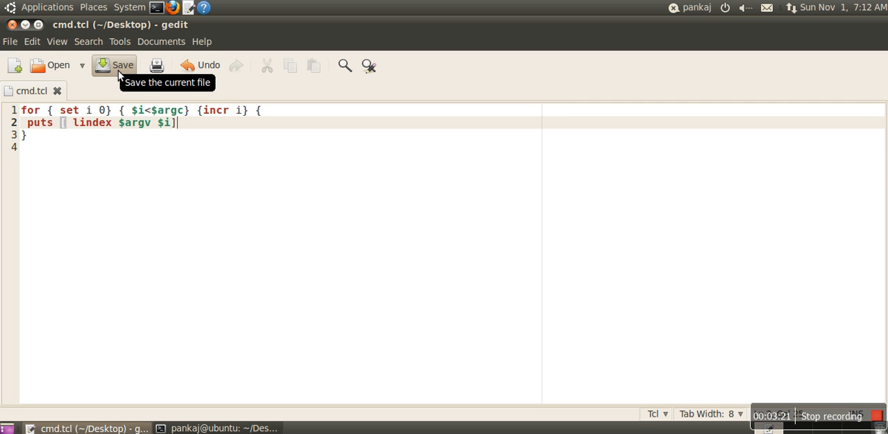
{"action": "mouse_move", "coordinate": [731, 273]}
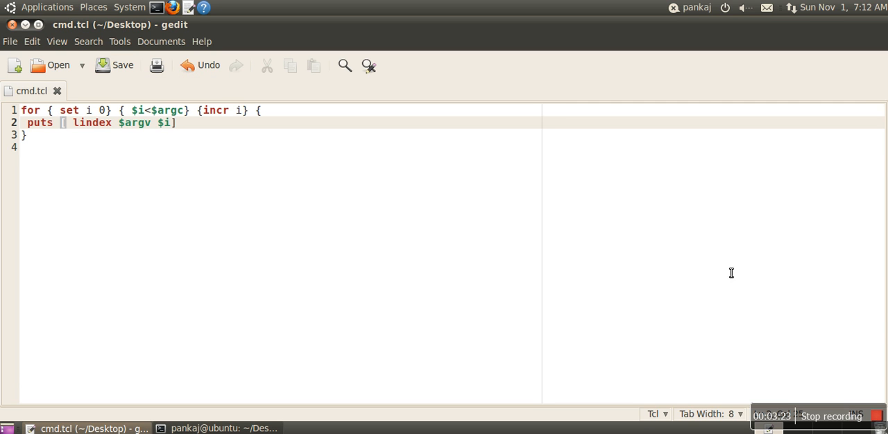